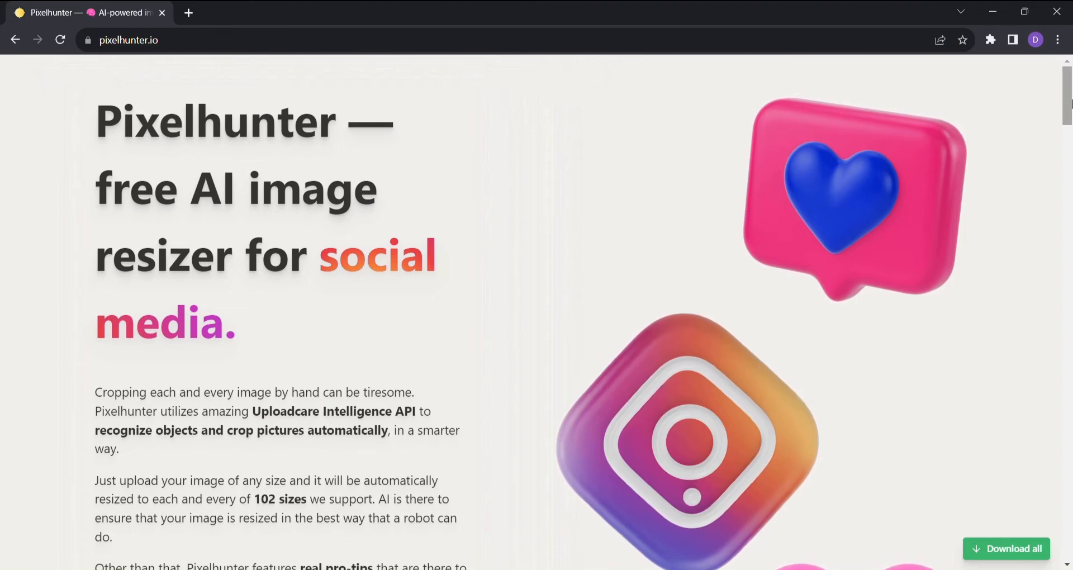
# Upload the Niagara Falls image from local files to get its Facebook profile, post and cover crops
pyautogui.scroll(-3)
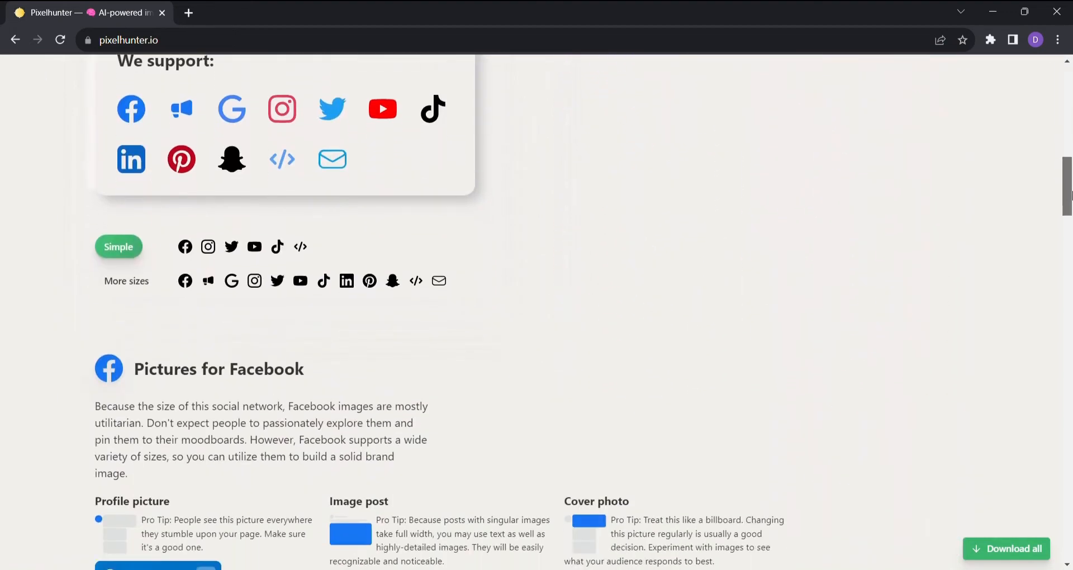
pyautogui.scroll(-3)
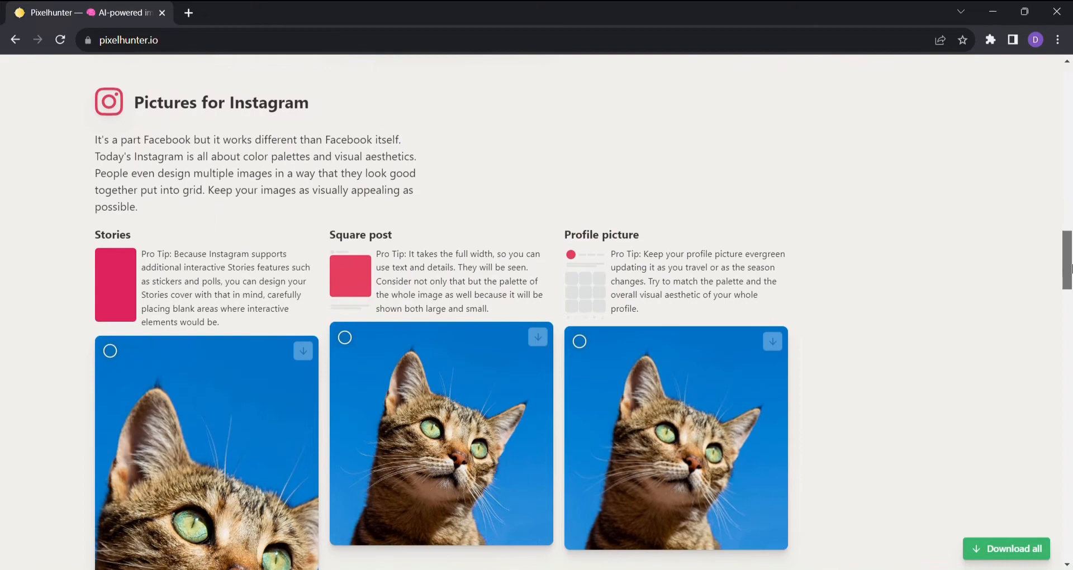
pyautogui.scroll(-3)
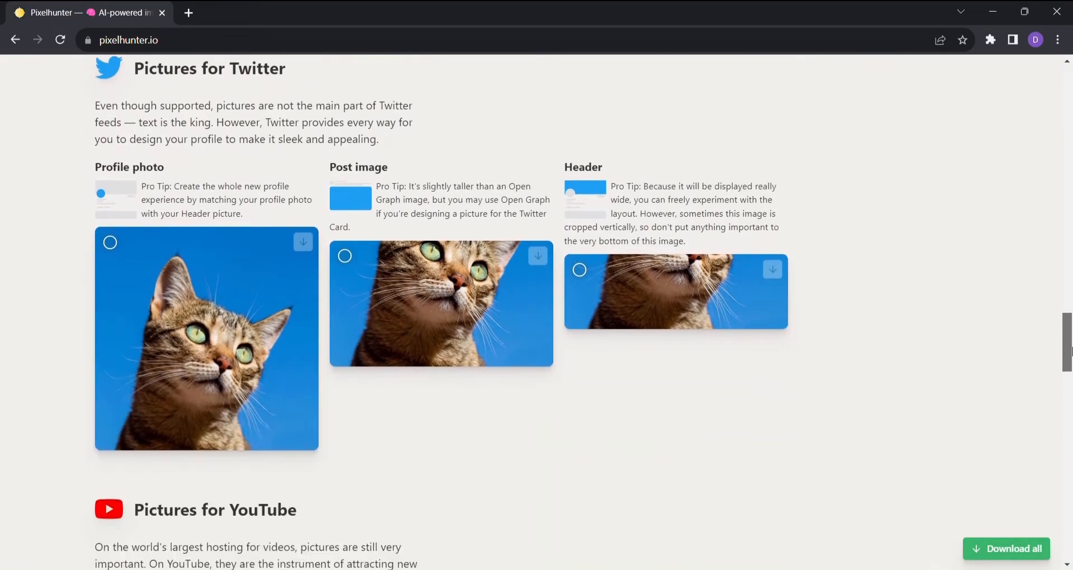
pyautogui.scroll(-3)
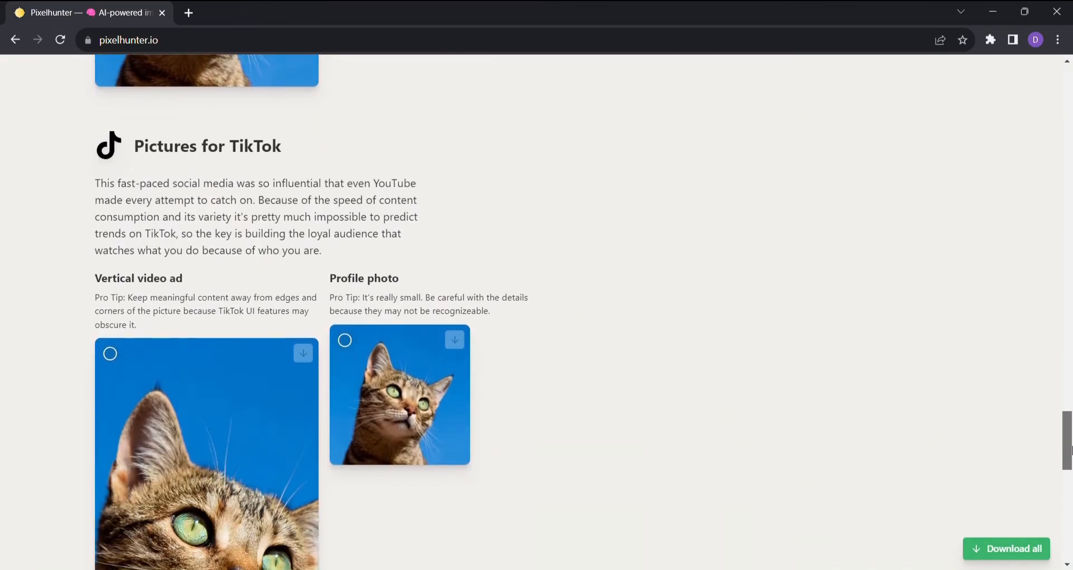
pyautogui.scroll(-3)
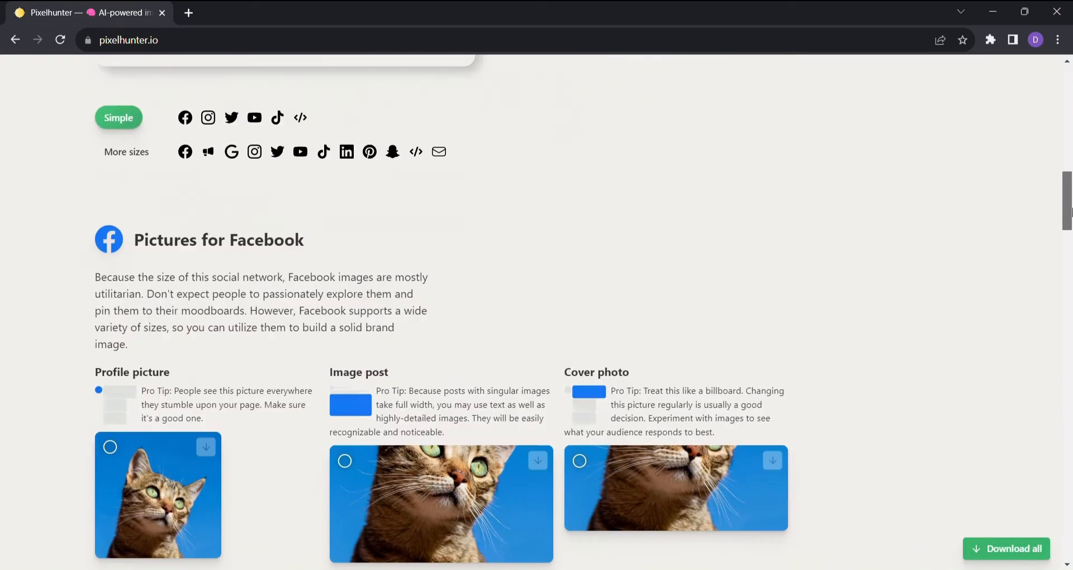
pyautogui.scroll(3)
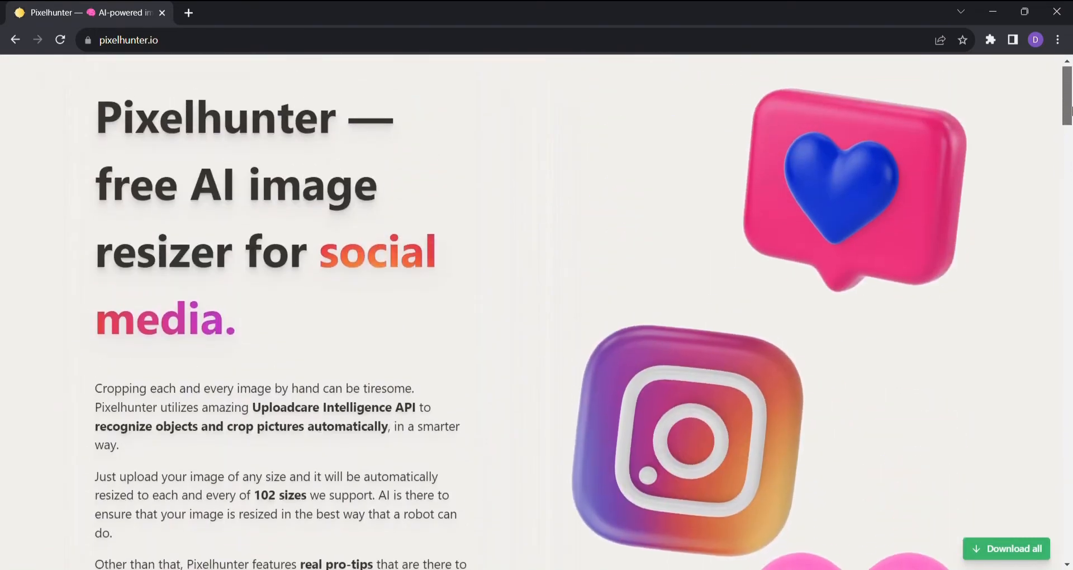
pyautogui.scroll(-3)
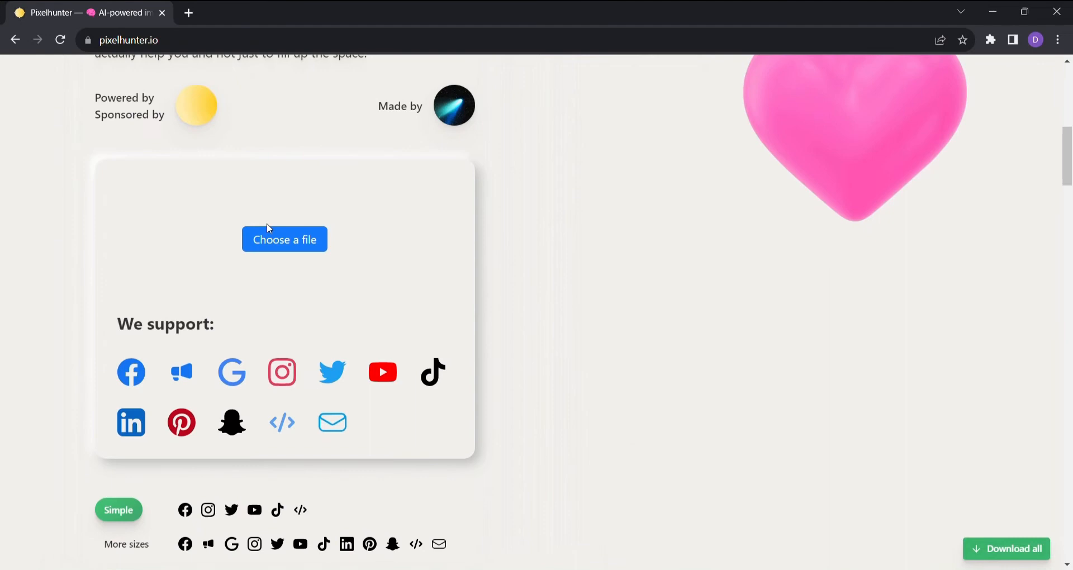
pyautogui.click(284, 240)
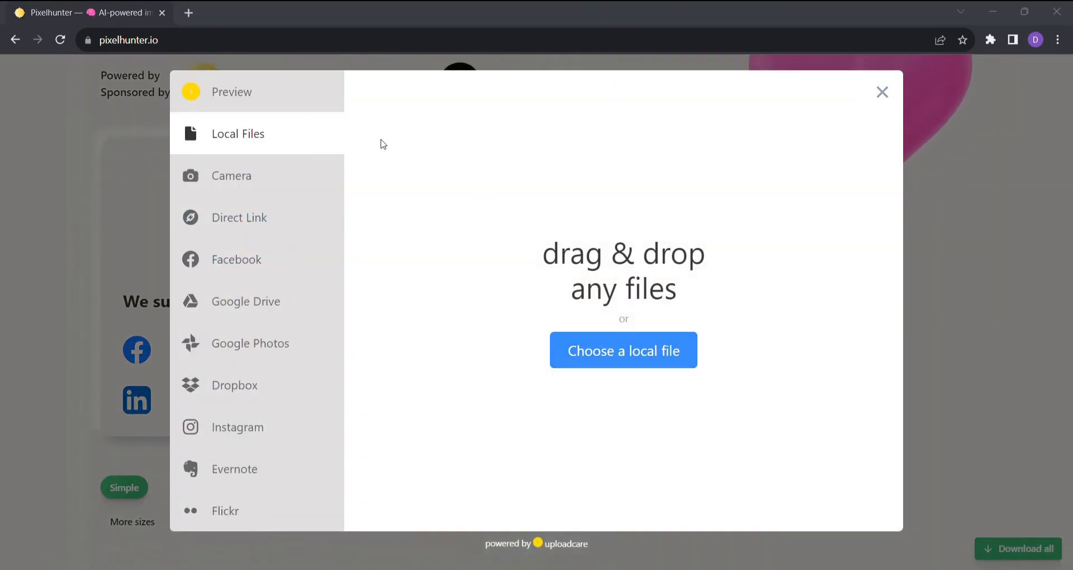
pyautogui.click(623, 350)
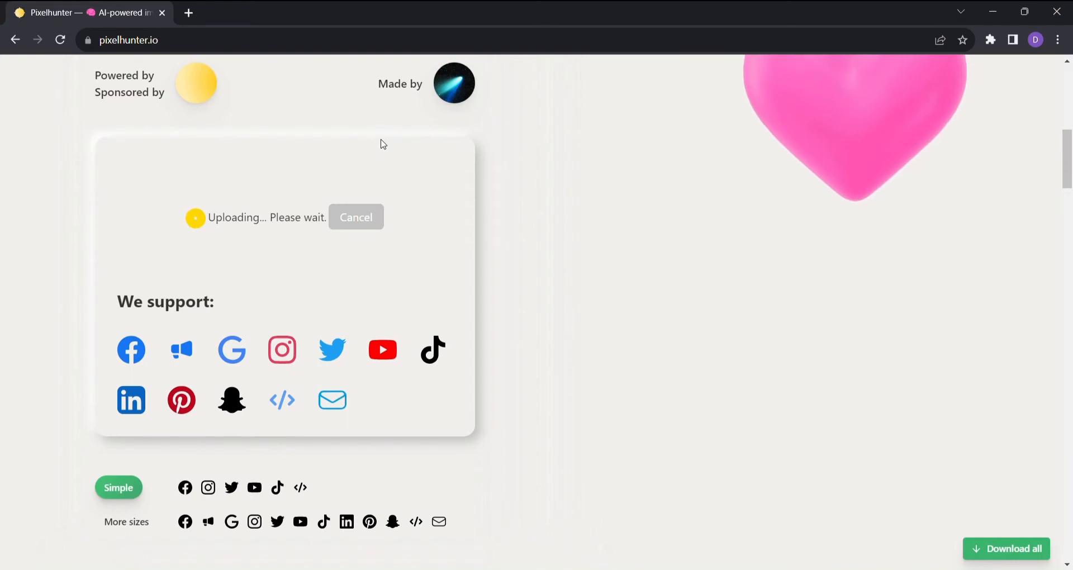
pyautogui.scroll(-3)
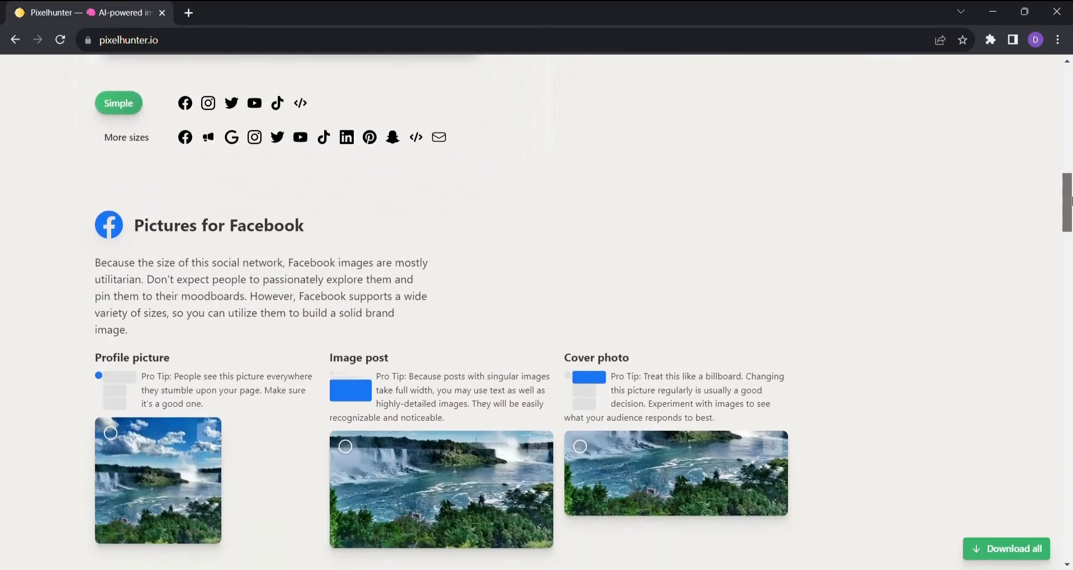
# Enlarge the Facebook image-post crop, then download the 320x320 Instagram profile-picture crop
pyautogui.scroll(-3)
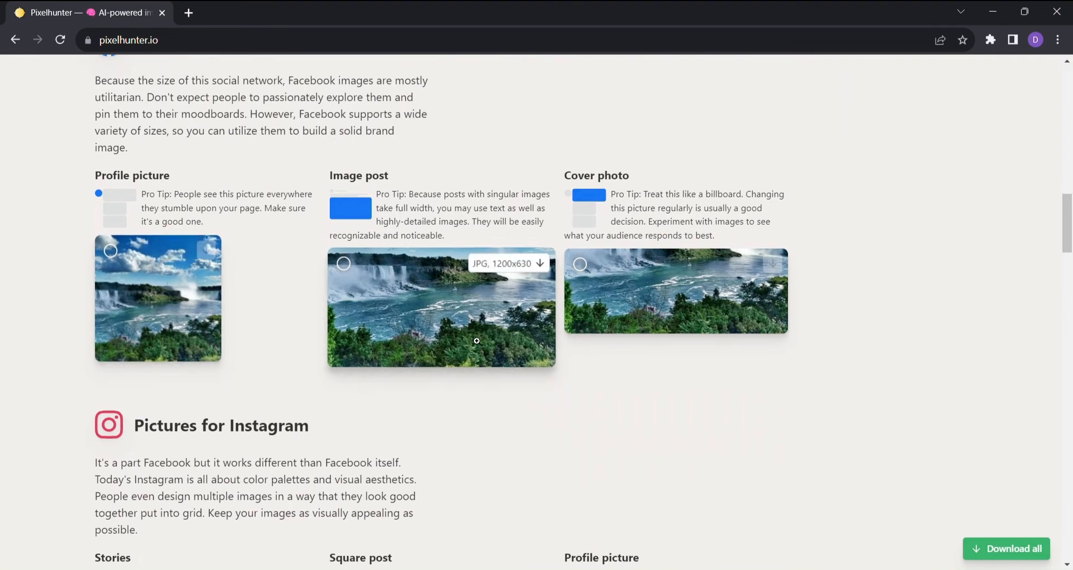
pyautogui.click(442, 307)
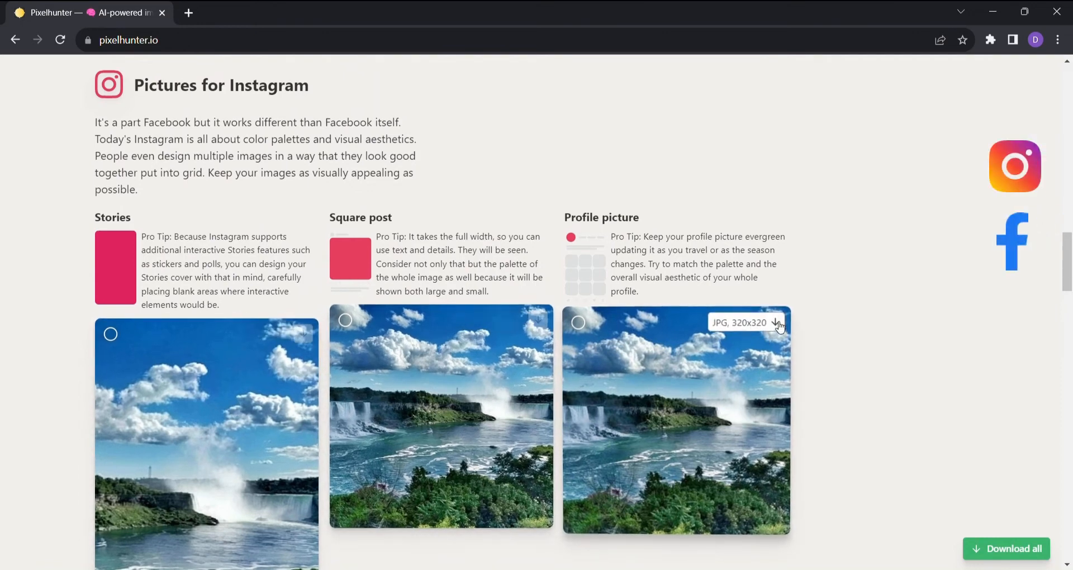
pyautogui.click(739, 323)
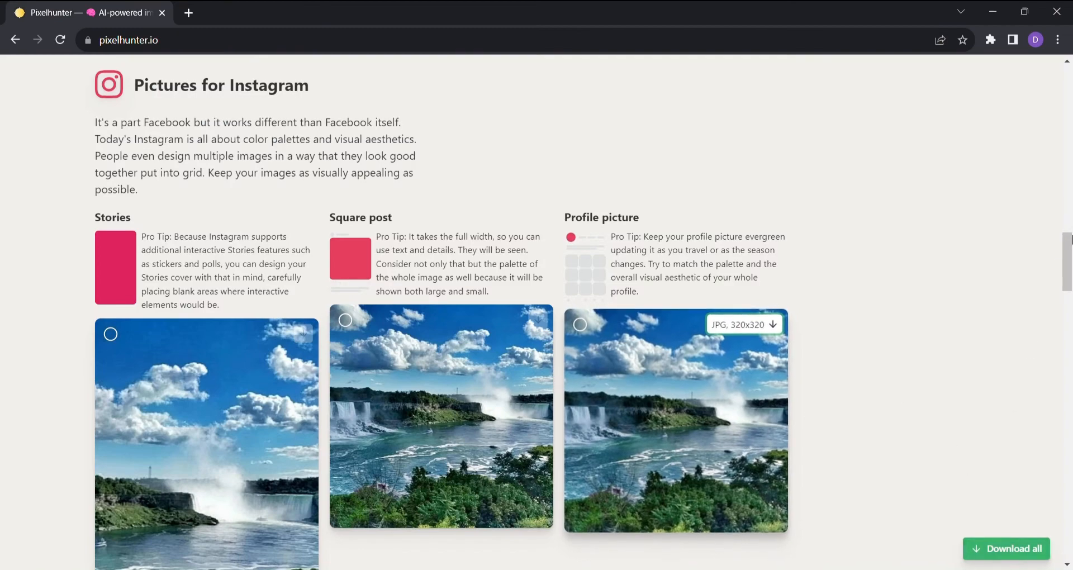
pyautogui.scroll(-3)
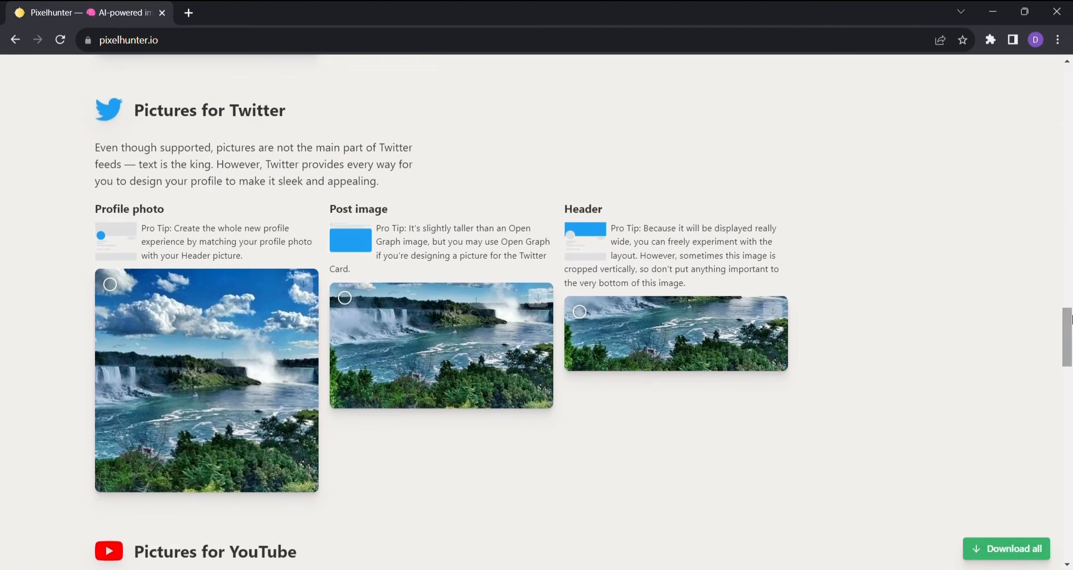
pyautogui.moveTo(441, 345)
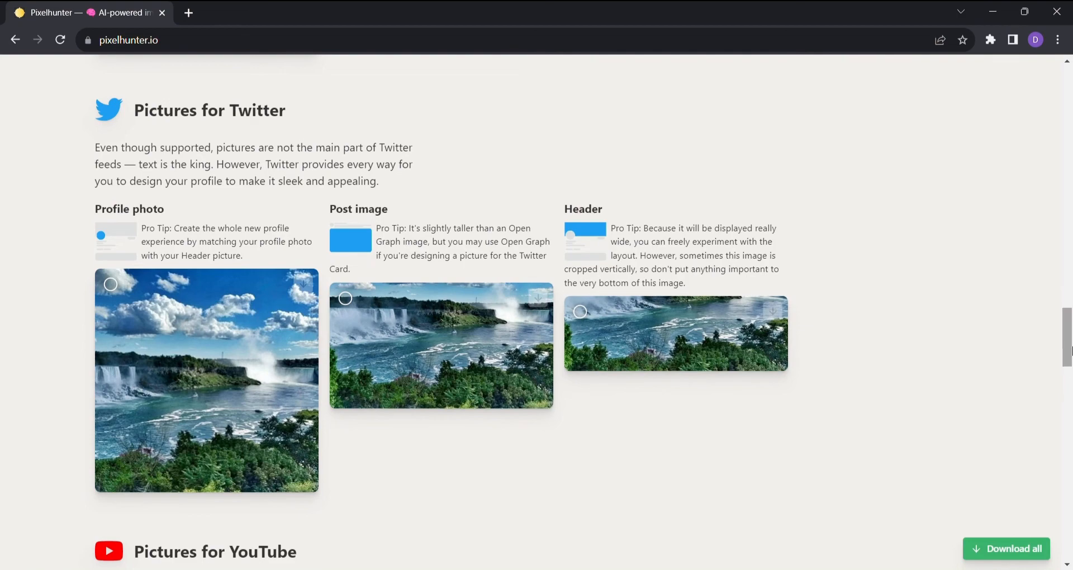
pyautogui.scroll(-3)
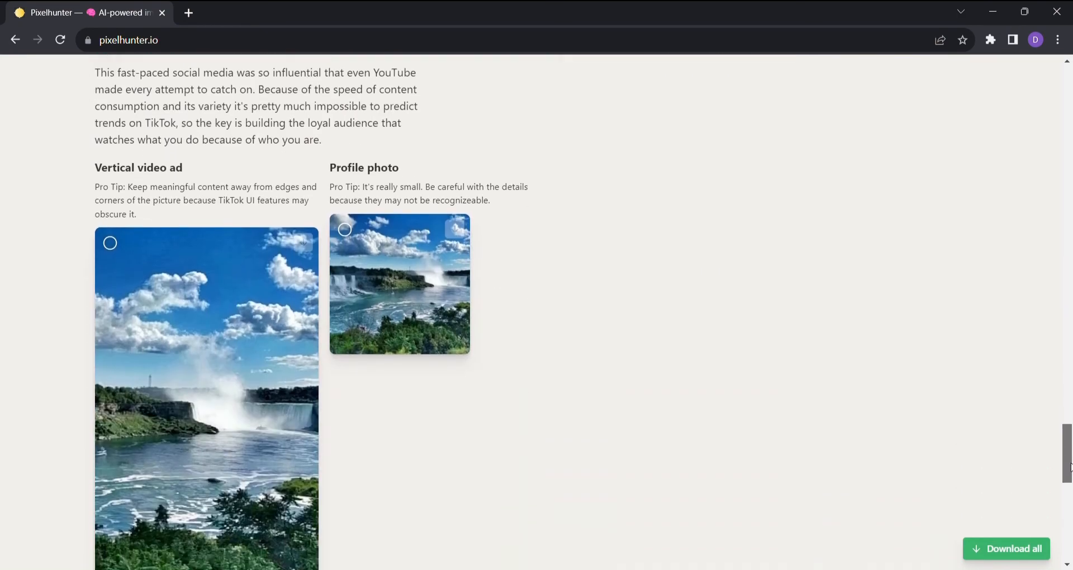
pyautogui.scroll(-3)
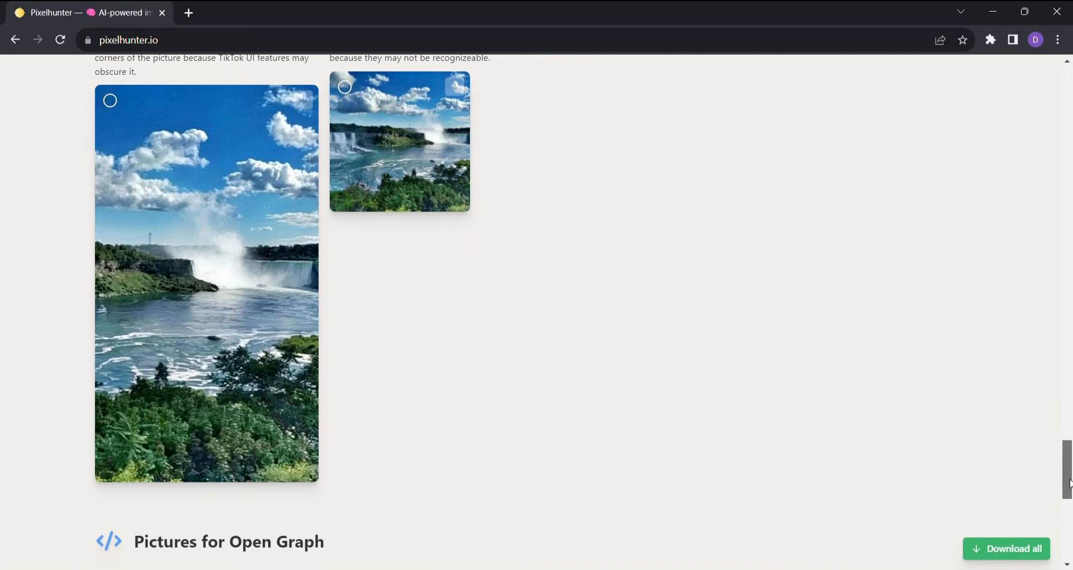
pyautogui.scroll(-3)
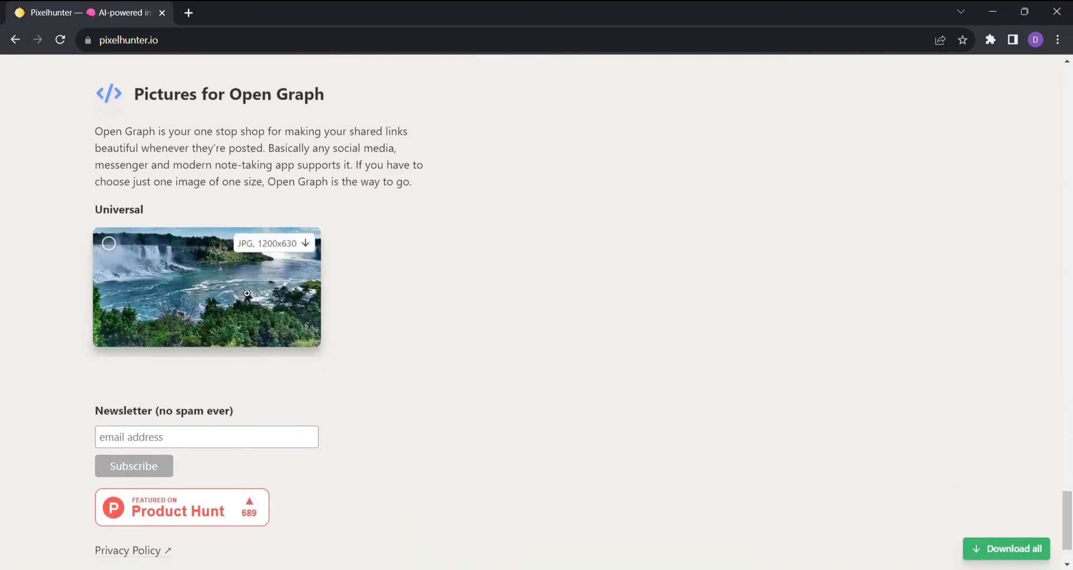
pyautogui.click(206, 288)
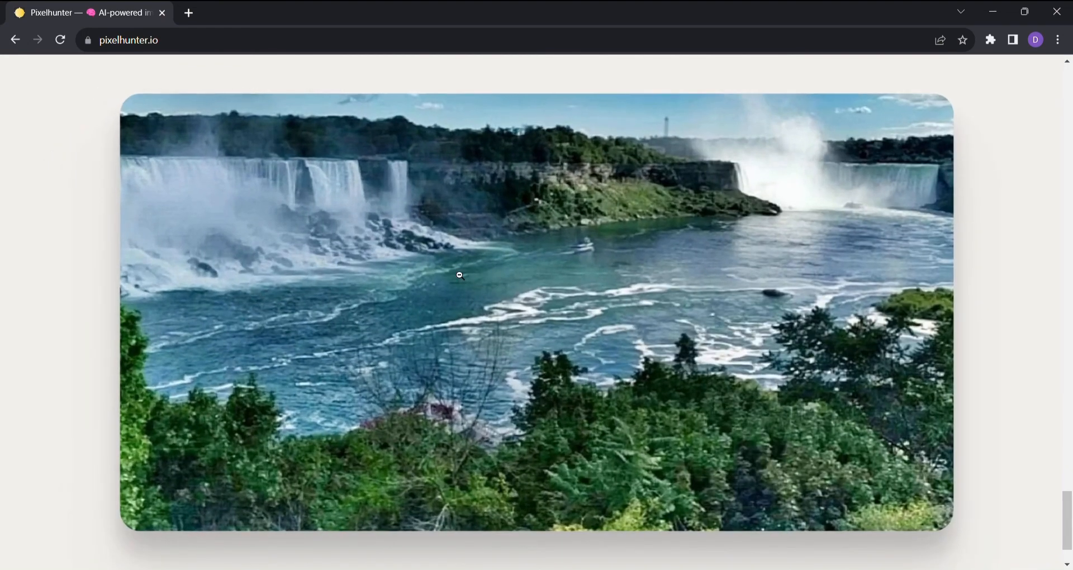
pyautogui.moveTo(1042, 292)
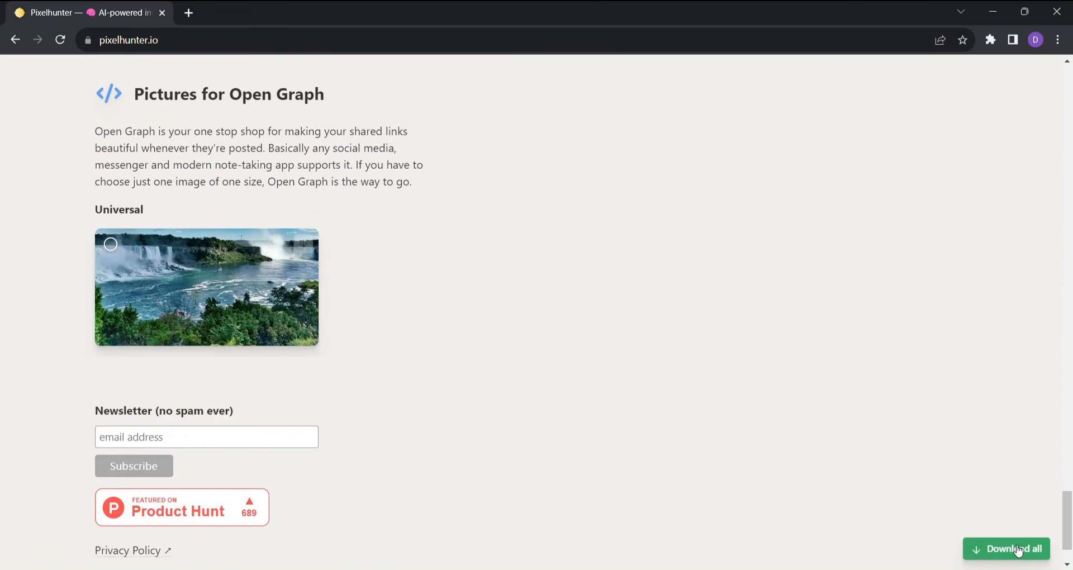
# Download all waterfall crops with 'Download all' and return to the page top
pyautogui.click(1006, 548)
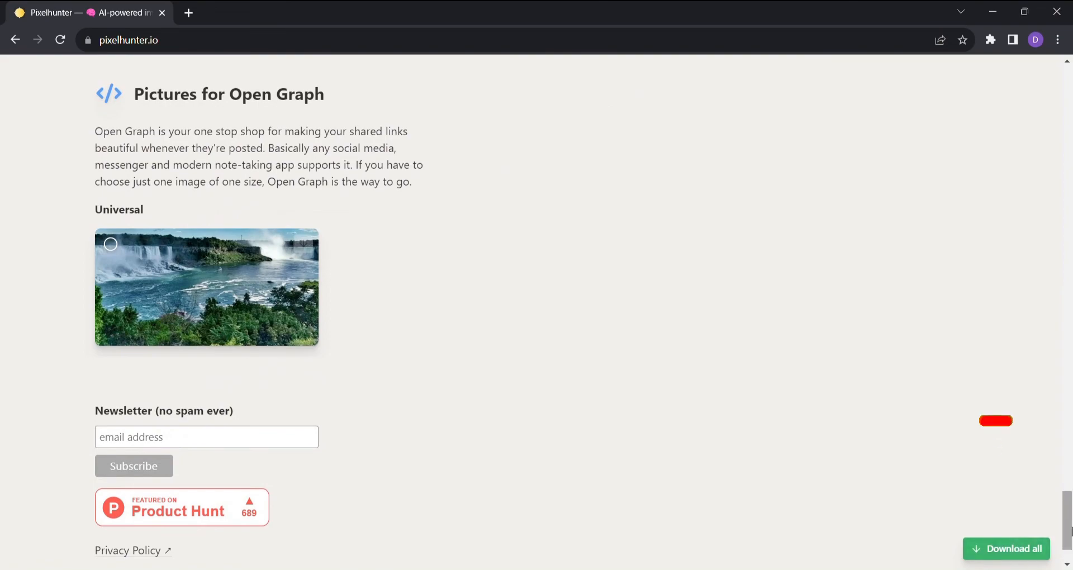
pyautogui.scroll(-3)
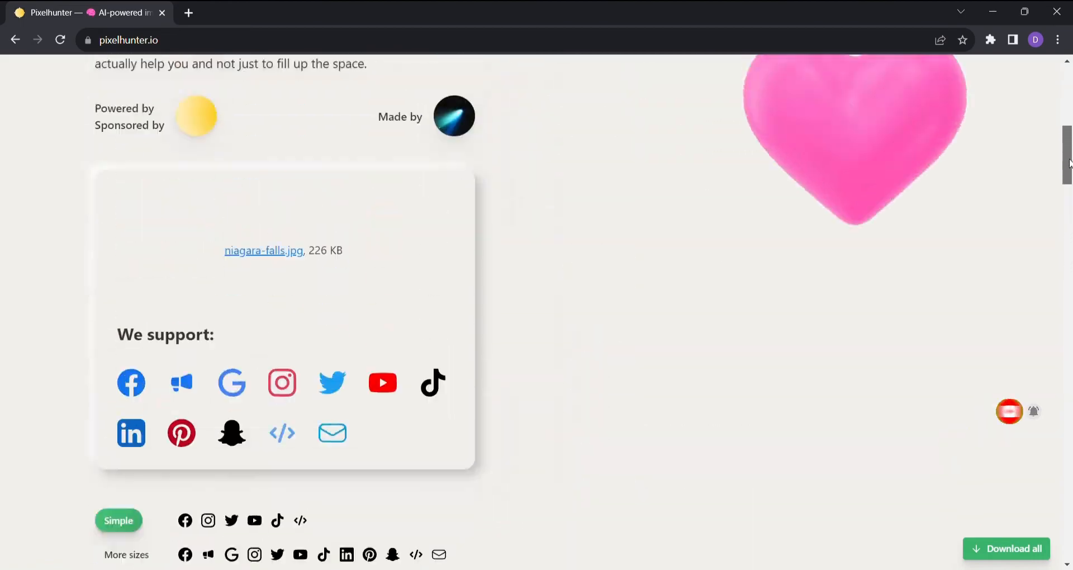
pyautogui.scroll(3)
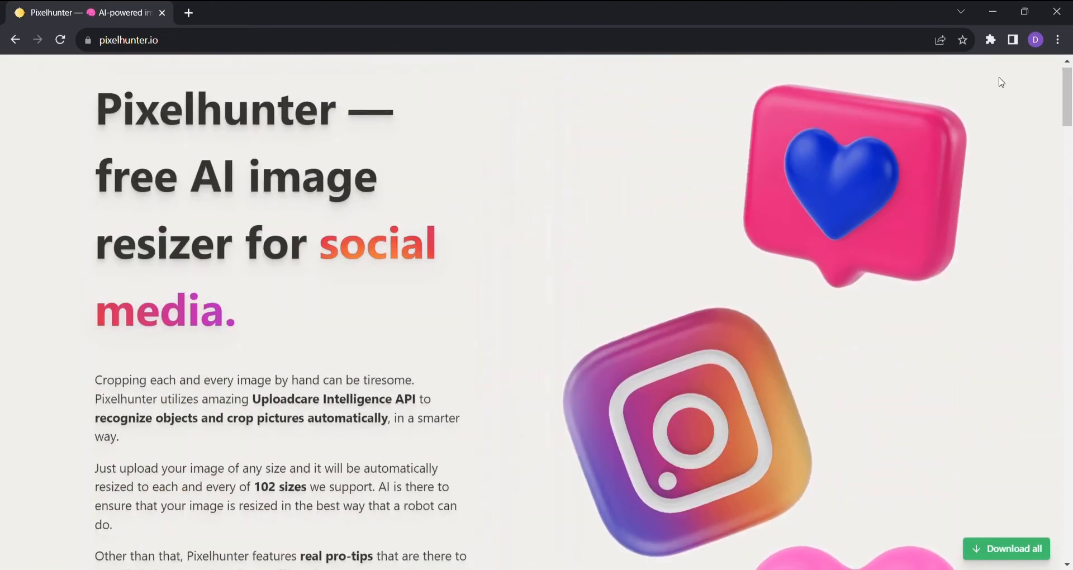